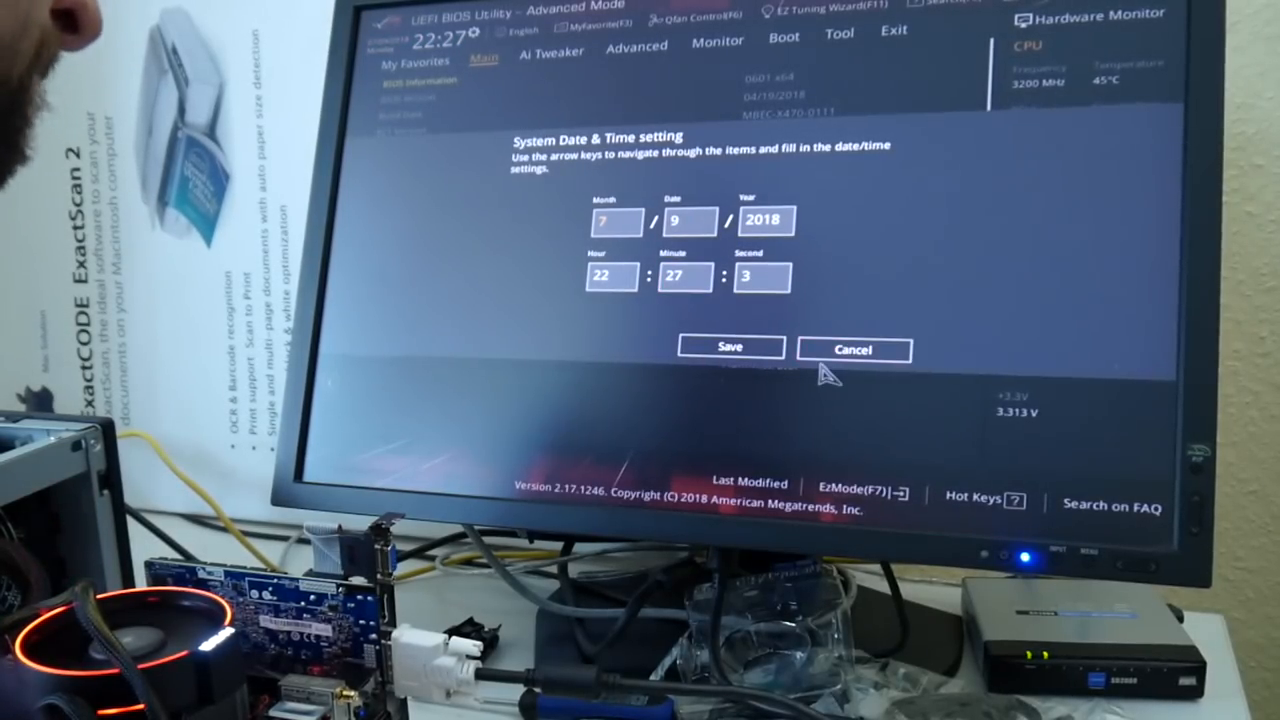
Step: Save the system date 07/09/2018 and time 22:27, then view the Monitor readings
left_click(730, 347)
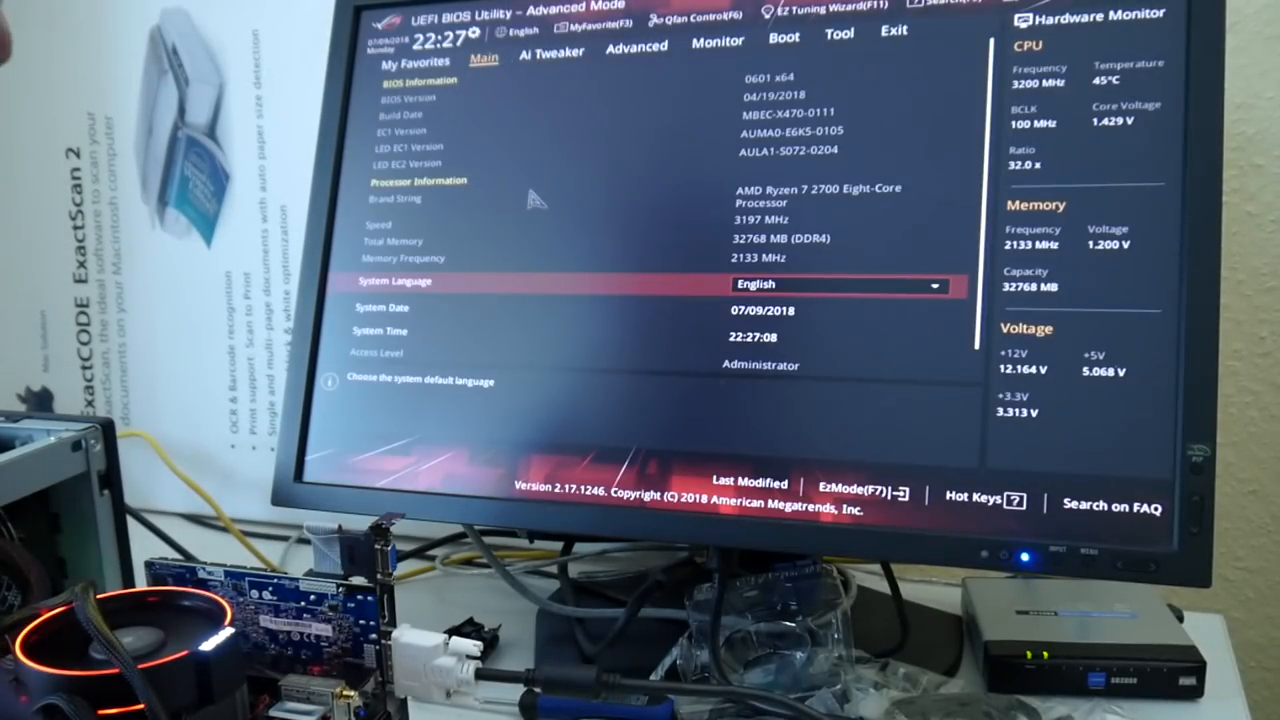
left_click(636, 47)
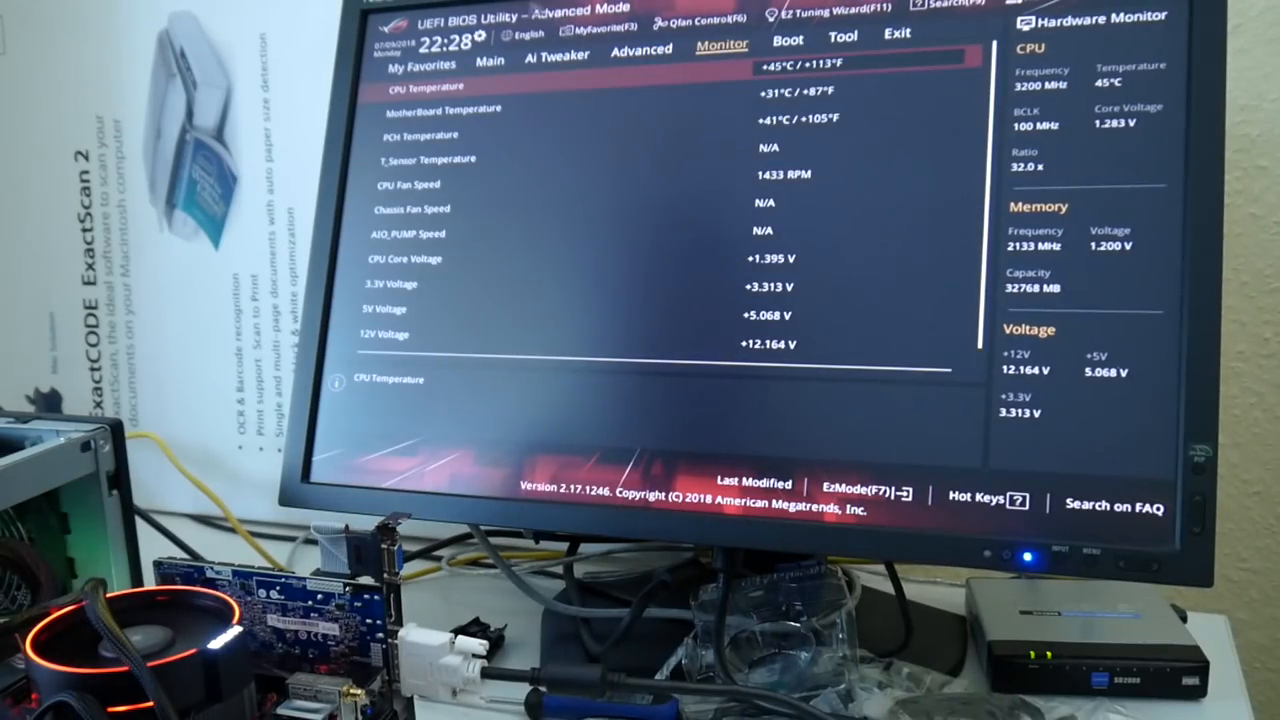
Step: Switch to the Advanced tab listing CPU, SATA, USB and onboard device configuration
left_click(640, 50)
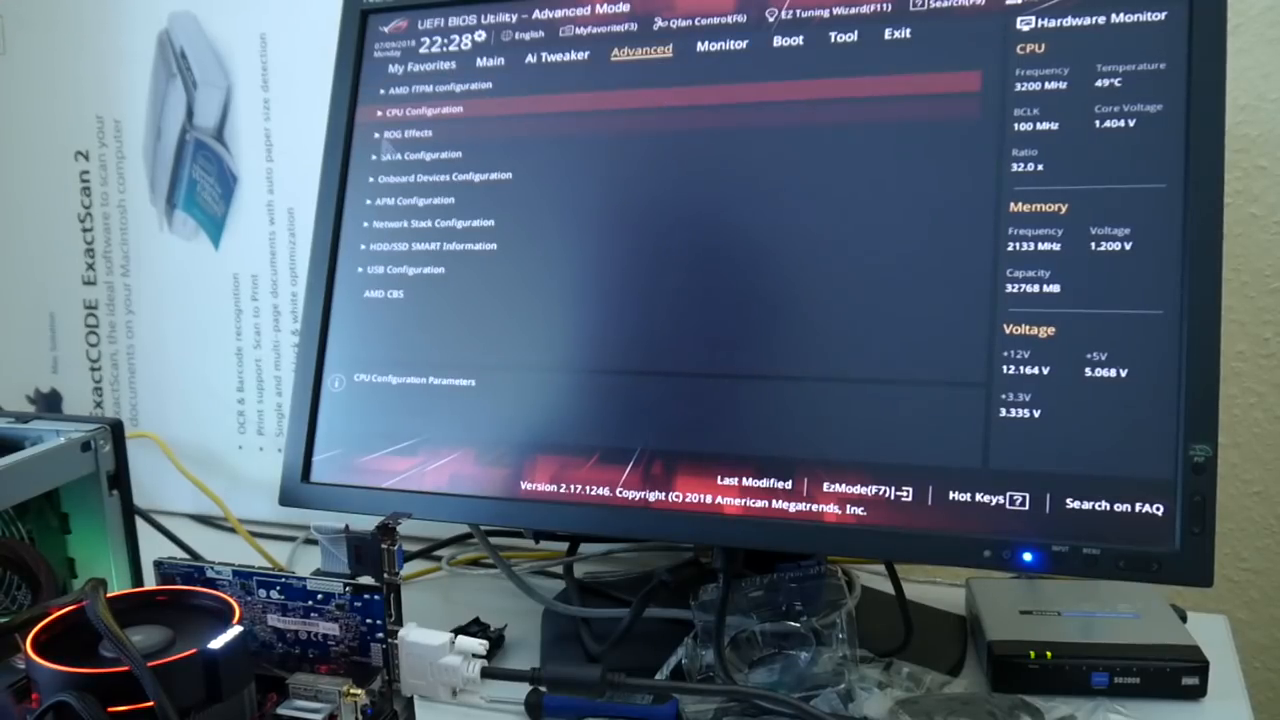